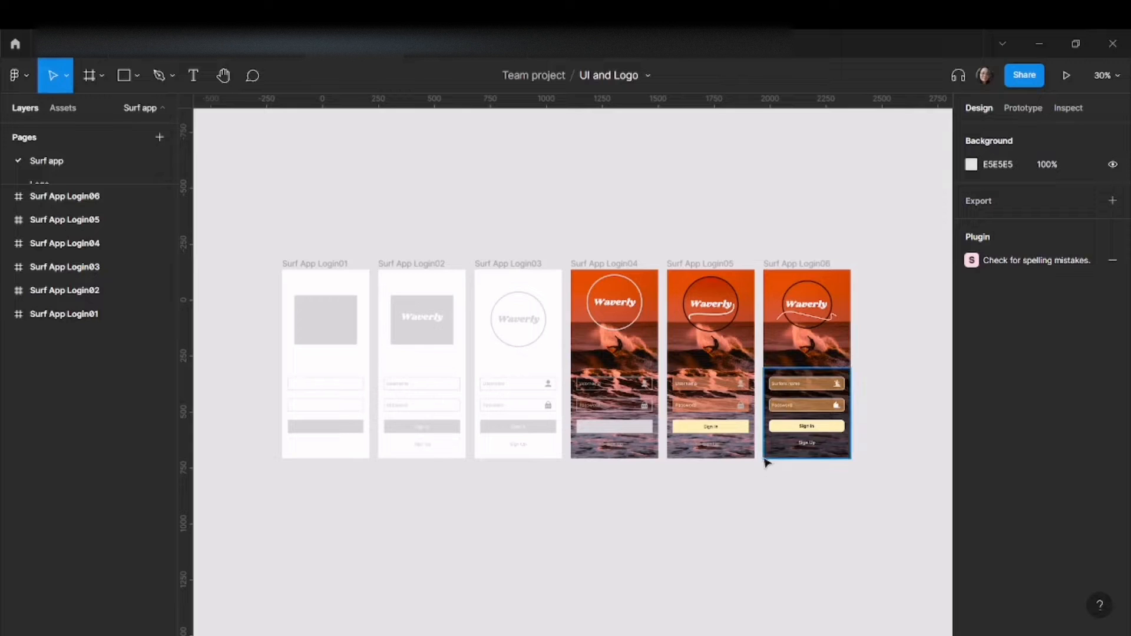
- Copy the Waverly text from the last login screen's logo onto the canvas and trim it to 'y'
{"action": "left_click", "coordinate": [280, 345]}
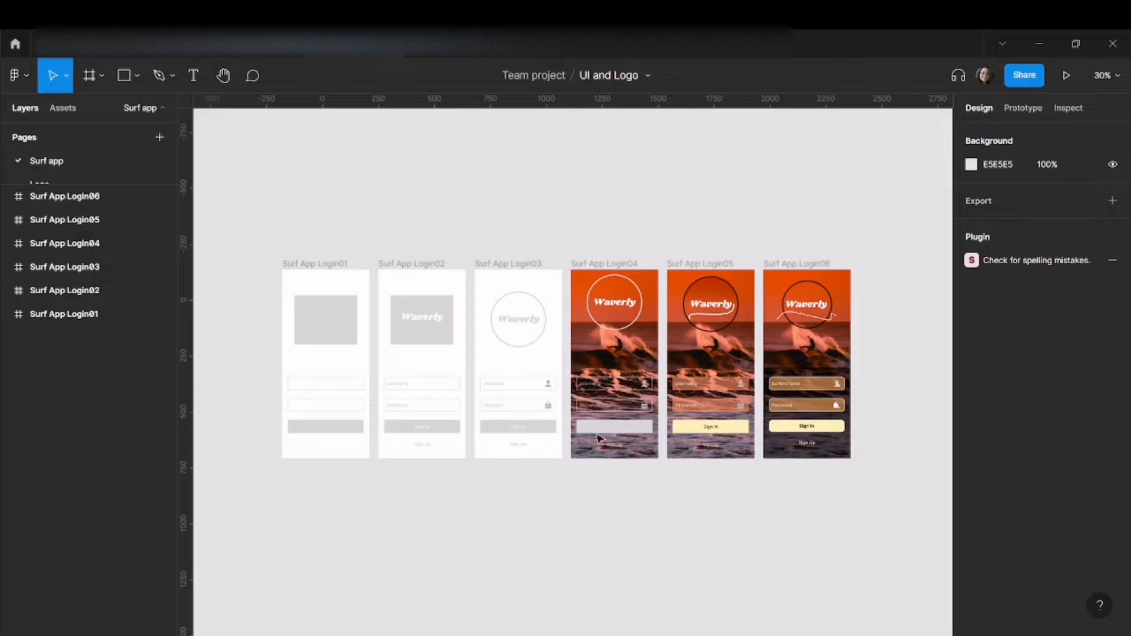
{"action": "mouse_move", "coordinate": [700, 460]}
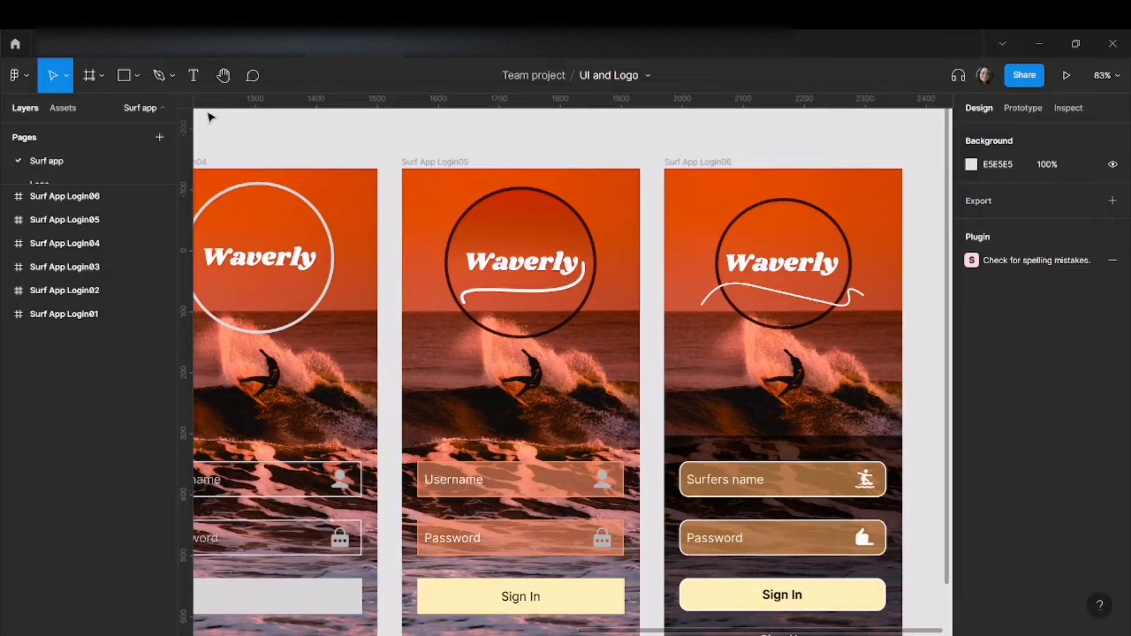
{"action": "left_click", "coordinate": [158, 74]}
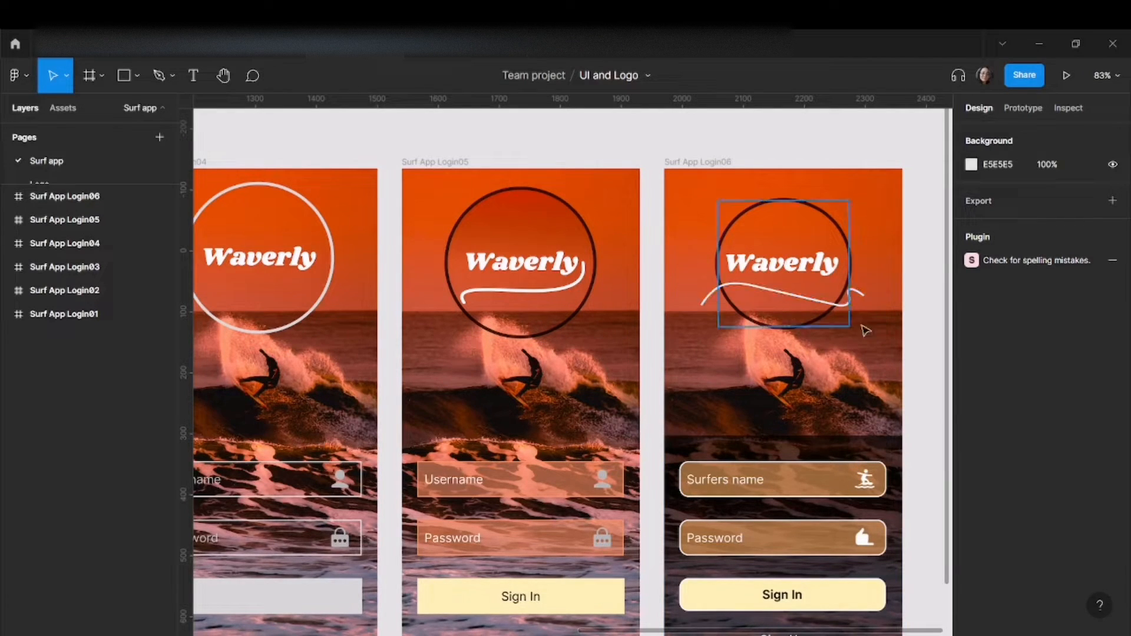
{"action": "left_click", "coordinate": [786, 295]}
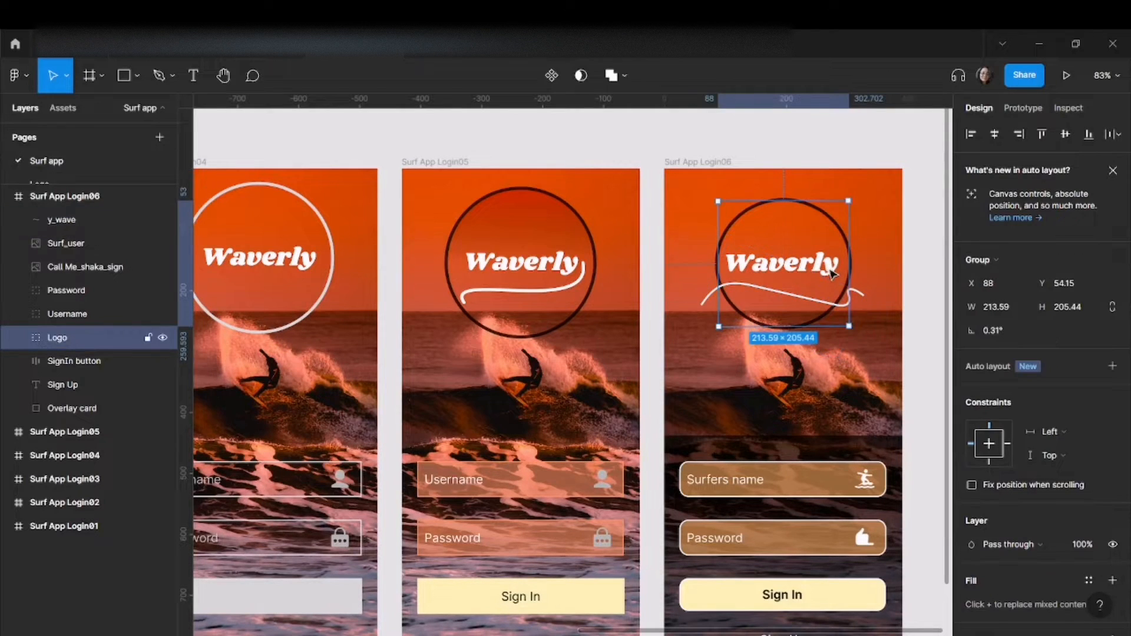
{"action": "right_click", "coordinate": [781, 261]}
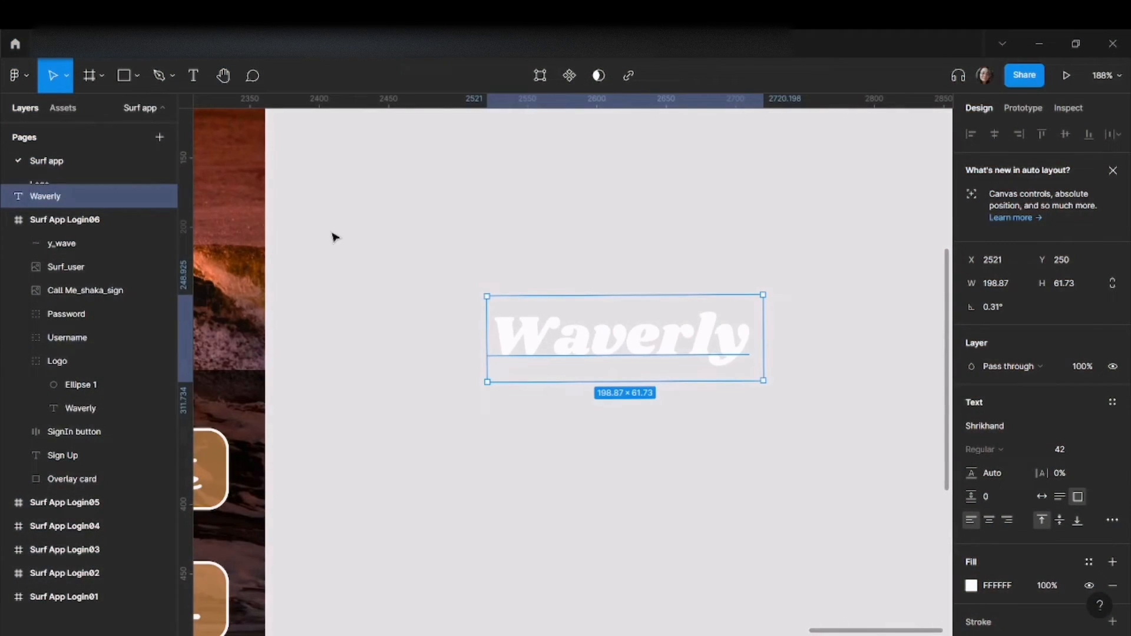
{"action": "left_click", "coordinate": [57, 361]}
{"action": "type", "text": "y"}
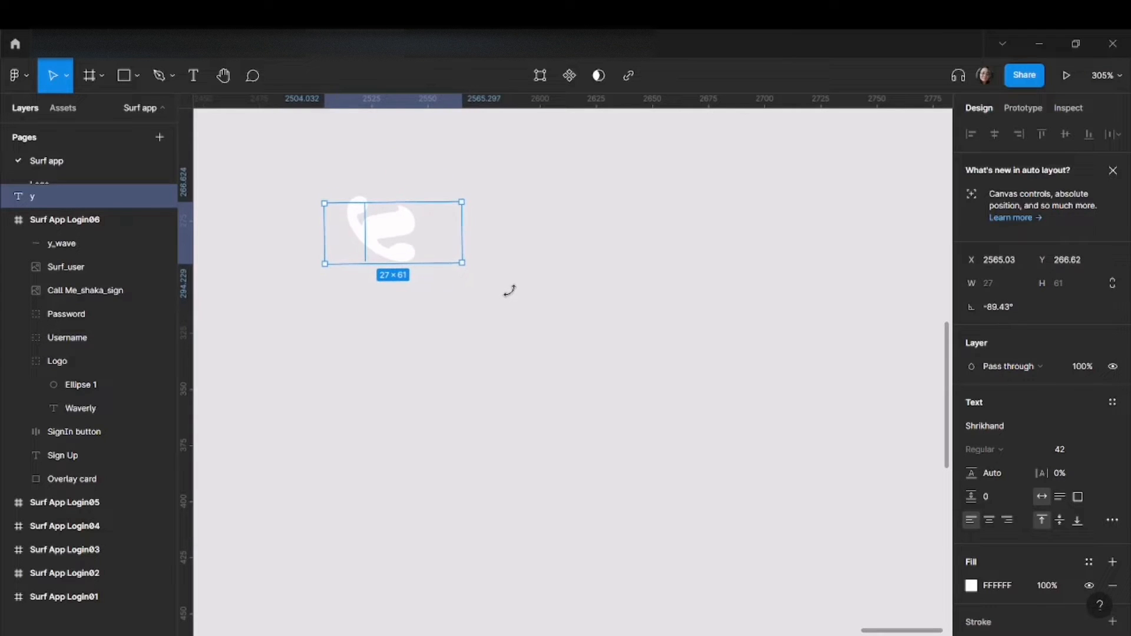
- Flatten the letter y into a vector path and enter point editing
{"action": "right_click", "coordinate": [393, 231]}
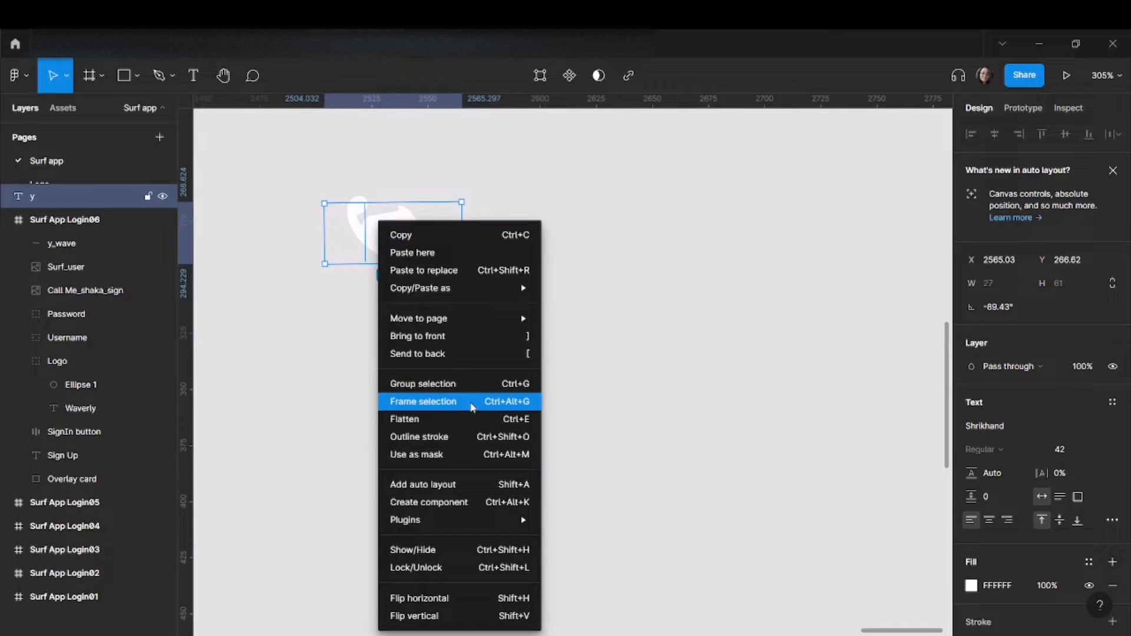
{"action": "mouse_move", "coordinate": [404, 419]}
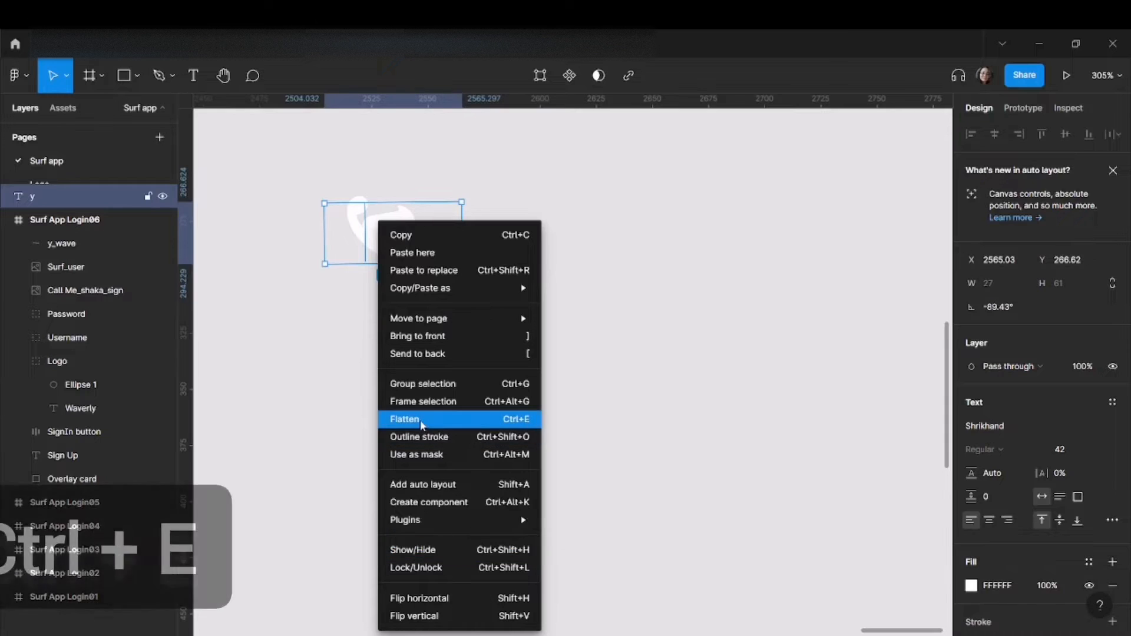
{"action": "left_click", "coordinate": [404, 419]}
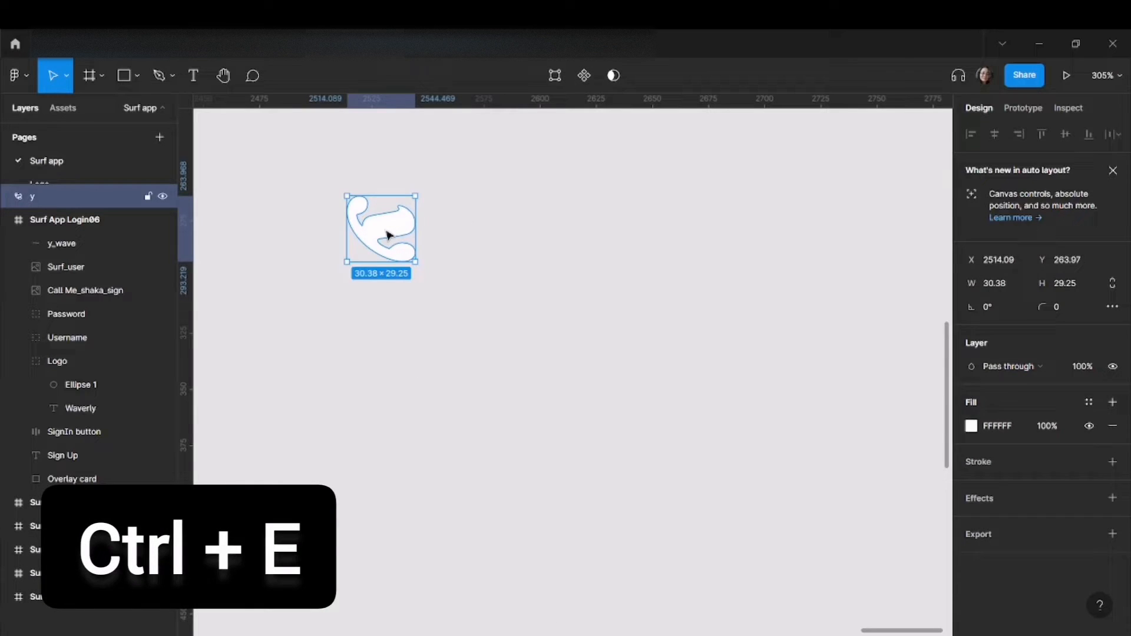
{"action": "key", "text": "ctrl+e"}
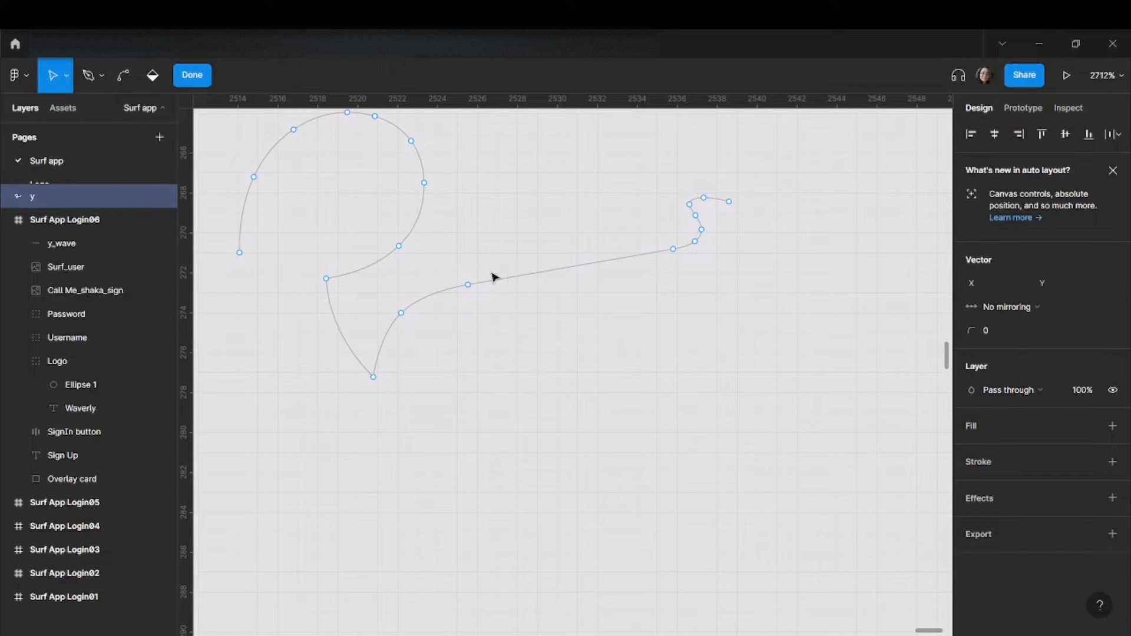
{"action": "mouse_move", "coordinate": [503, 394]}
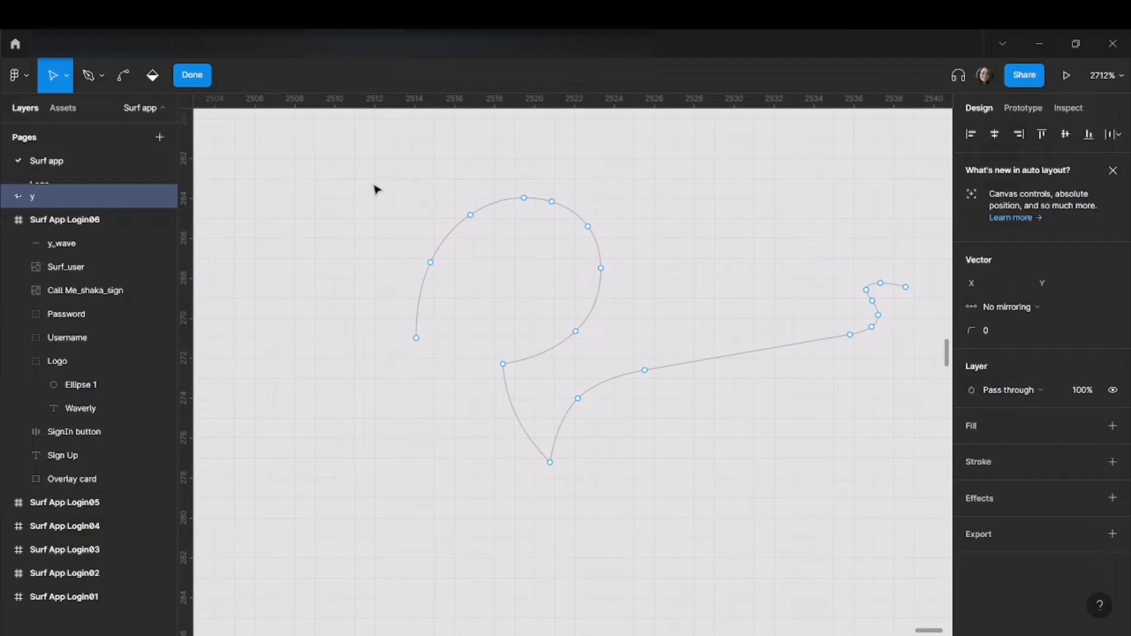
- Marquee-select the y's upper loop anchor points for deletion, keeping only the tail
{"action": "left_click_drag", "start_coordinate": [369, 171], "coordinate": [621, 335]}
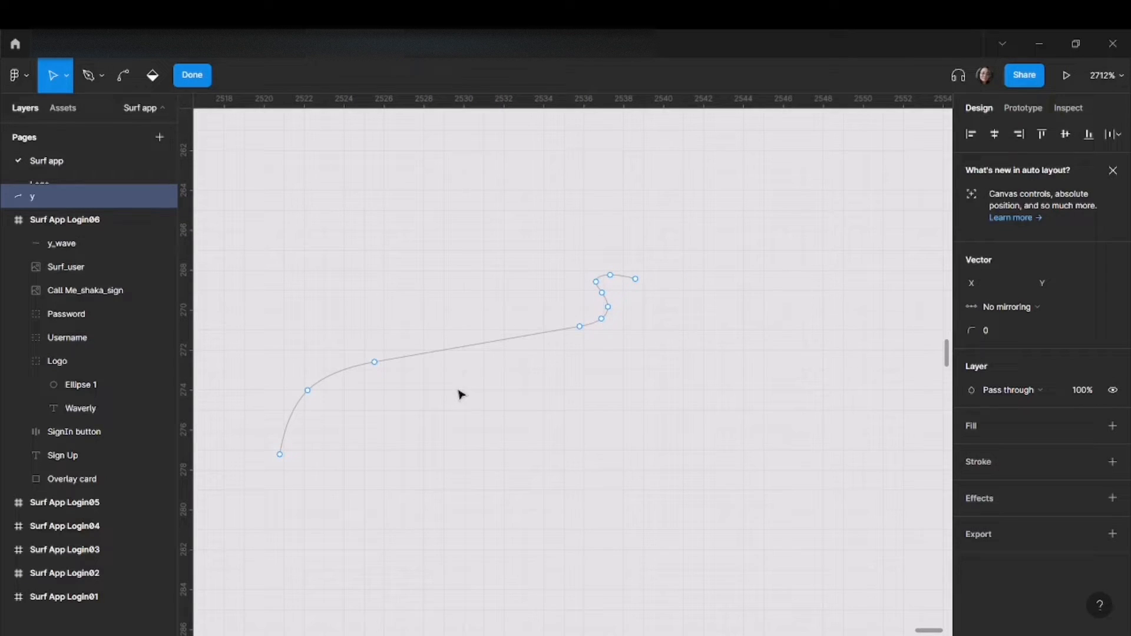
{"action": "mouse_move", "coordinate": [557, 351]}
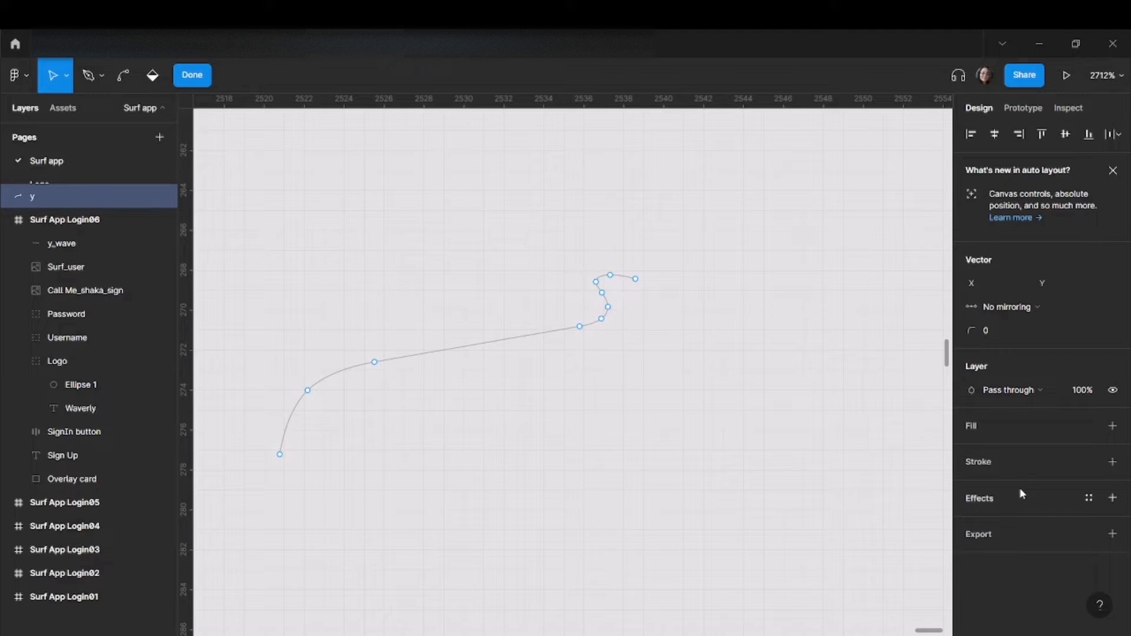
- Give the swash a 0.5 white (FFFFFF) stroke and drop shadow, then finish point editing
{"action": "left_click", "coordinate": [1112, 462]}
{"action": "type", "text": "0."}
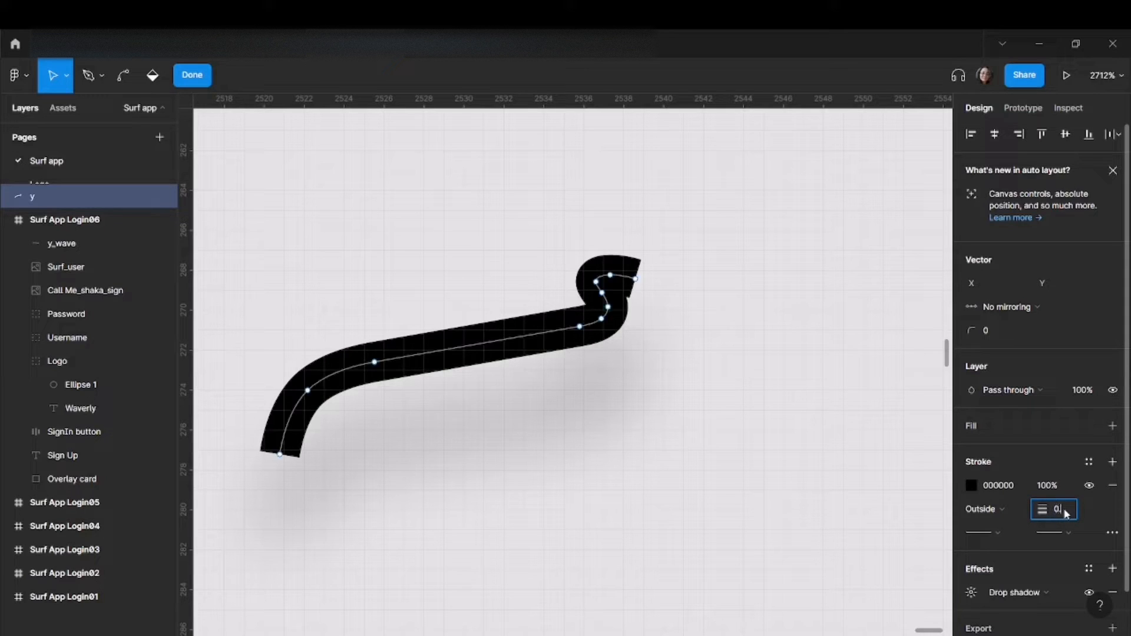
{"action": "left_click", "coordinate": [971, 485]}
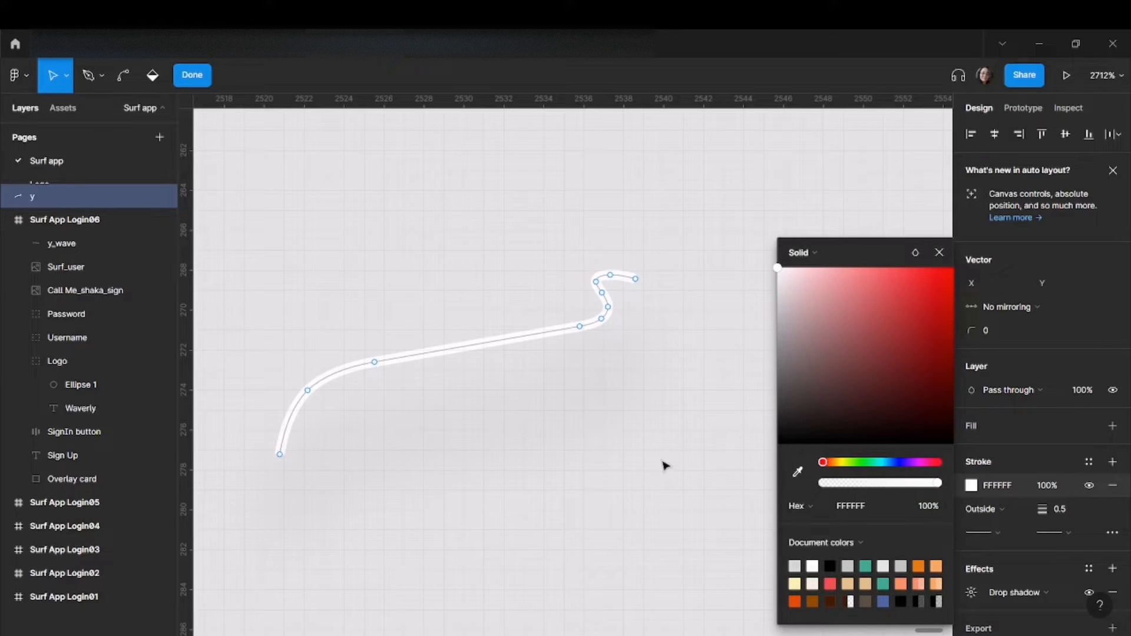
{"action": "left_click", "coordinate": [192, 75]}
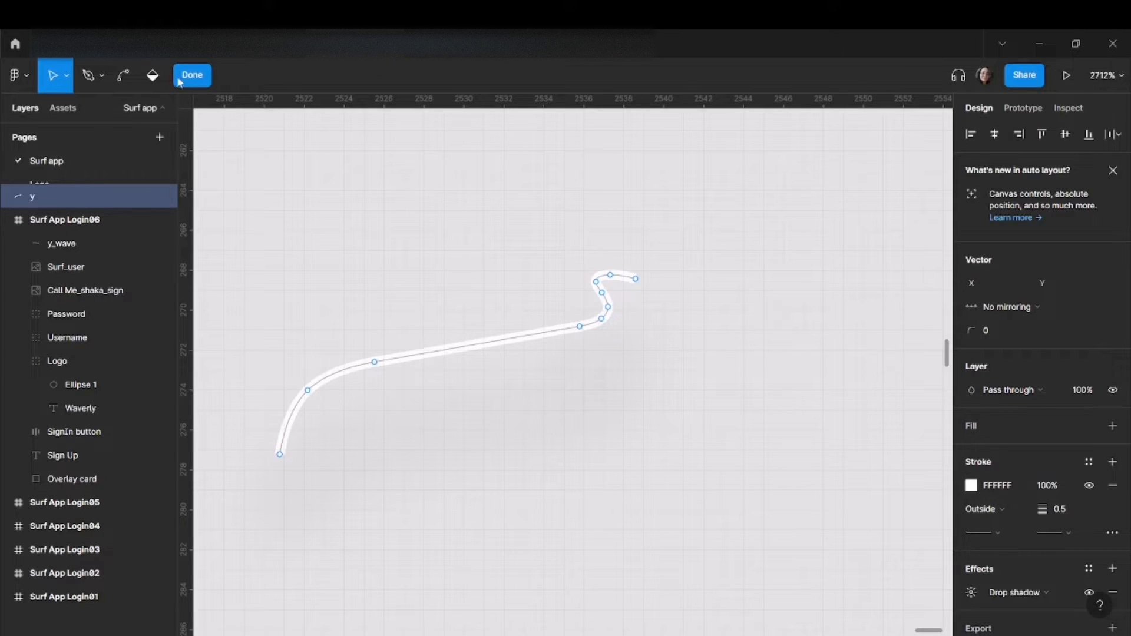
{"action": "left_click", "coordinate": [192, 74]}
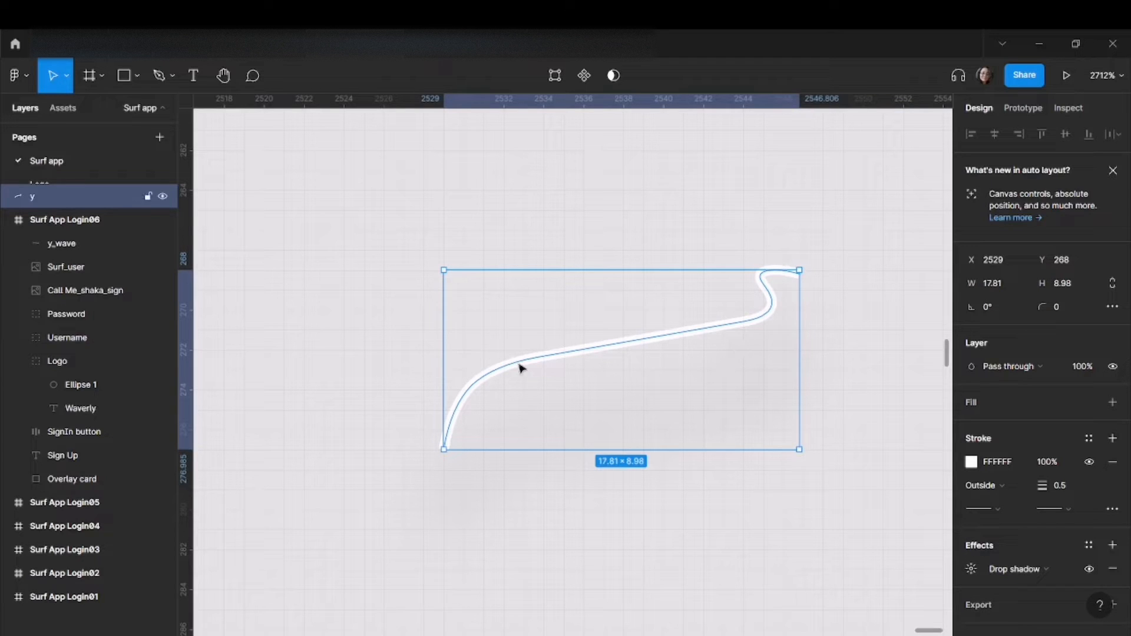
- Enlarge the swash to about 140×71 and place it under the logo on Login06
{"action": "left_click_drag", "start_coordinate": [799, 448], "coordinate": [644, 390]}
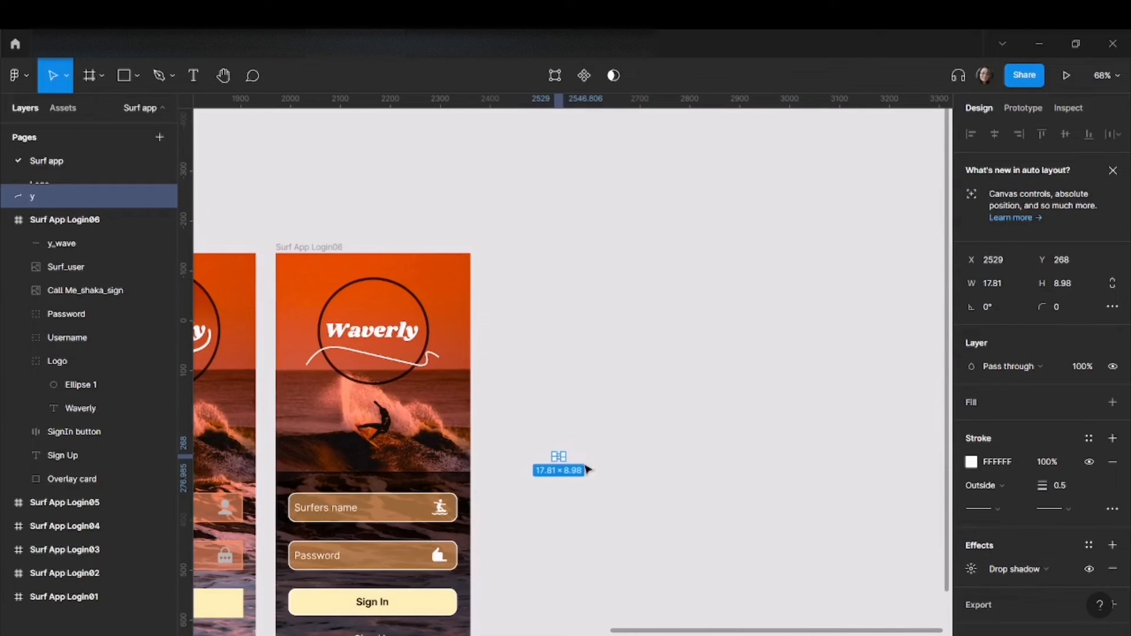
{"action": "left_click_drag", "start_coordinate": [559, 462], "coordinate": [624, 498]}
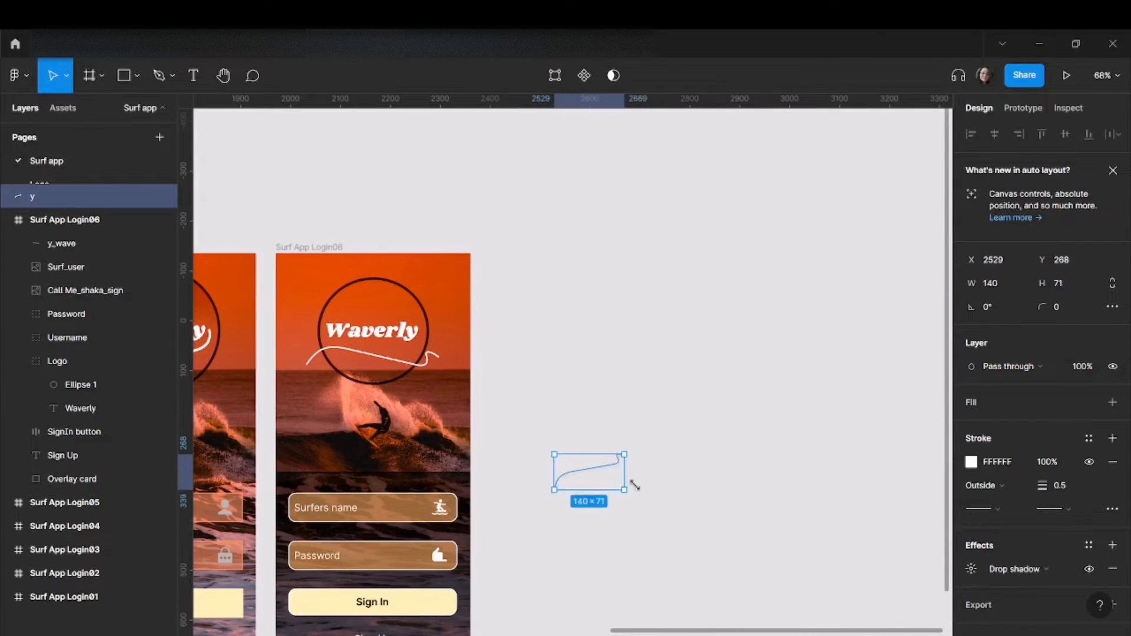
{"action": "left_click_drag", "start_coordinate": [624, 466], "coordinate": [697, 506]}
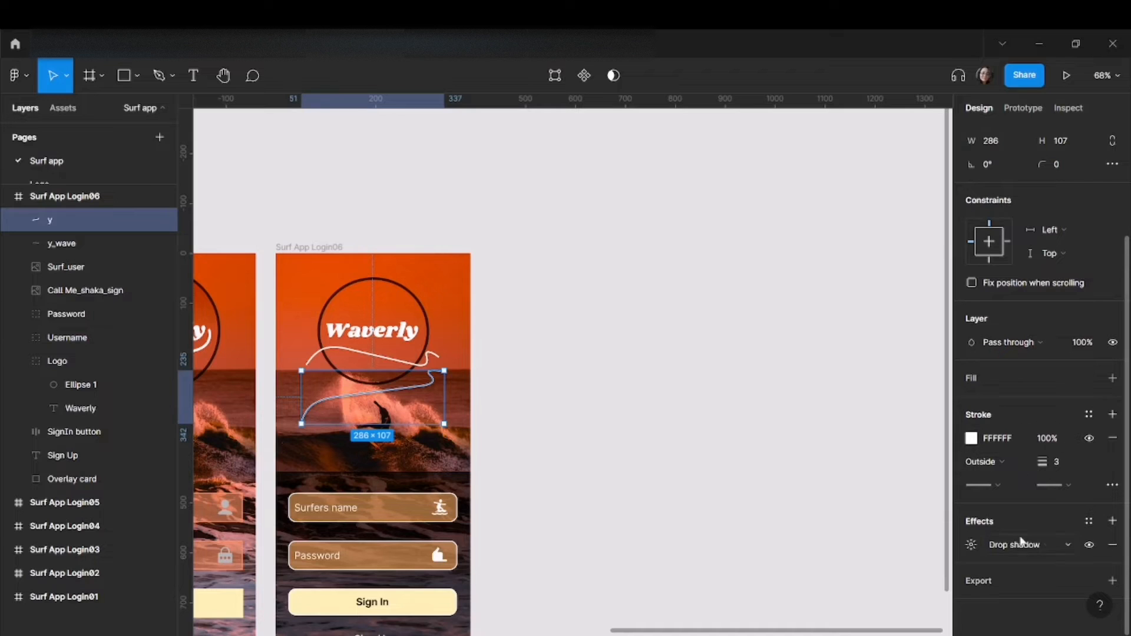
- Move the white wave line onto the Surf App Login04 screen
{"action": "left_click", "coordinate": [1013, 545]}
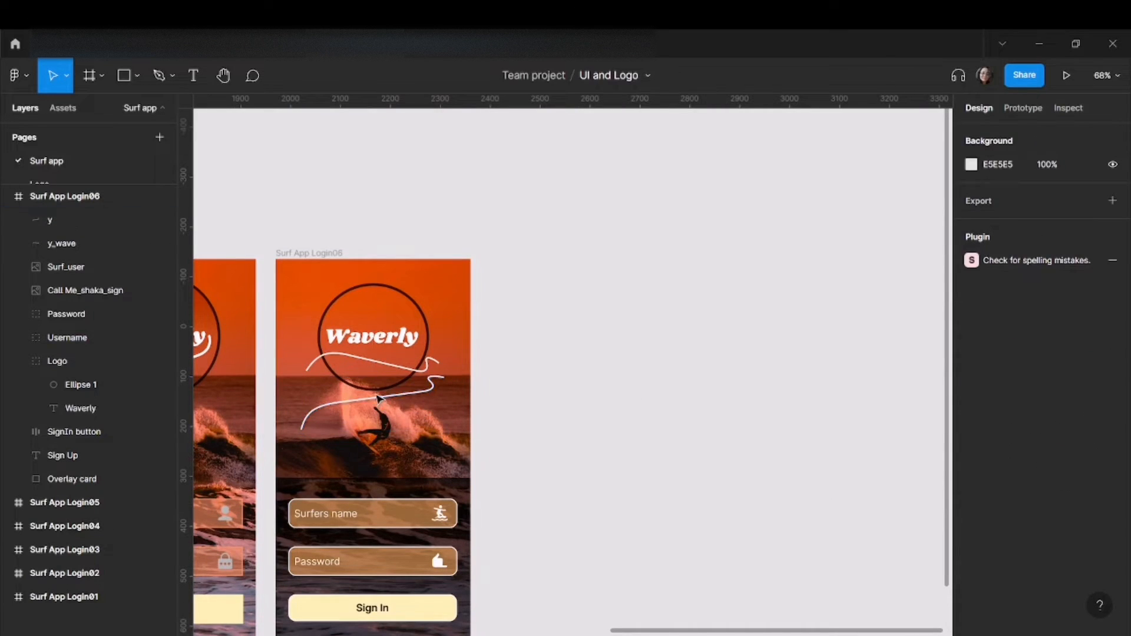
{"action": "left_click", "coordinate": [49, 220]}
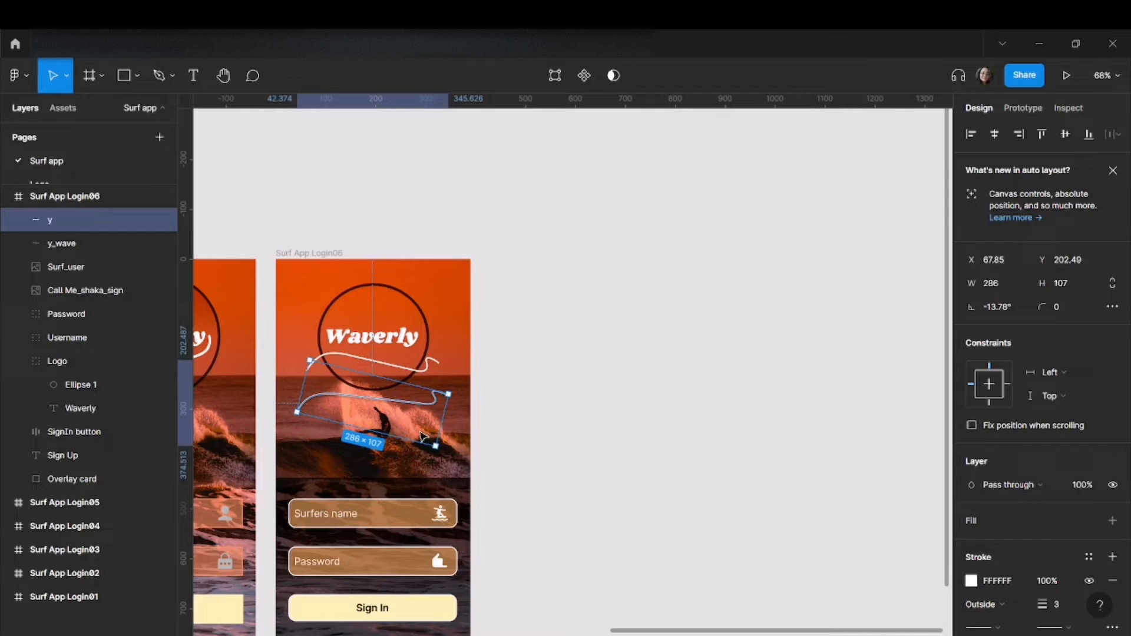
{"action": "left_click_drag", "start_coordinate": [422, 436], "coordinate": [364, 430]}
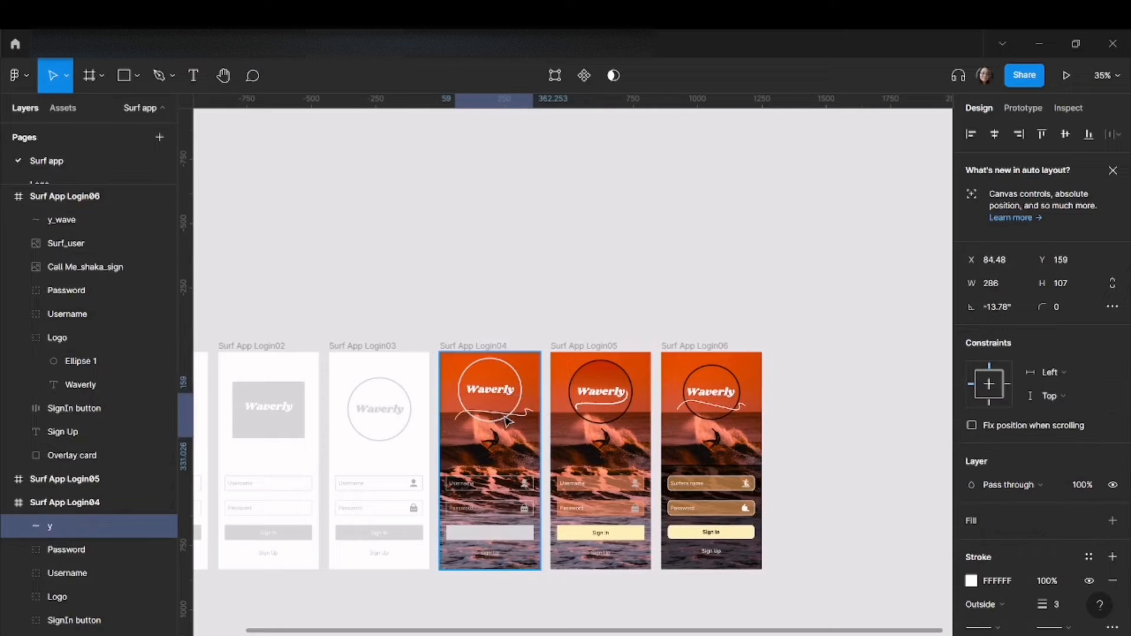
- Place the wave under the Waverly wordmark, crossing the Login04 circle's lower edge, and verify placement
{"action": "left_click", "coordinate": [566, 290]}
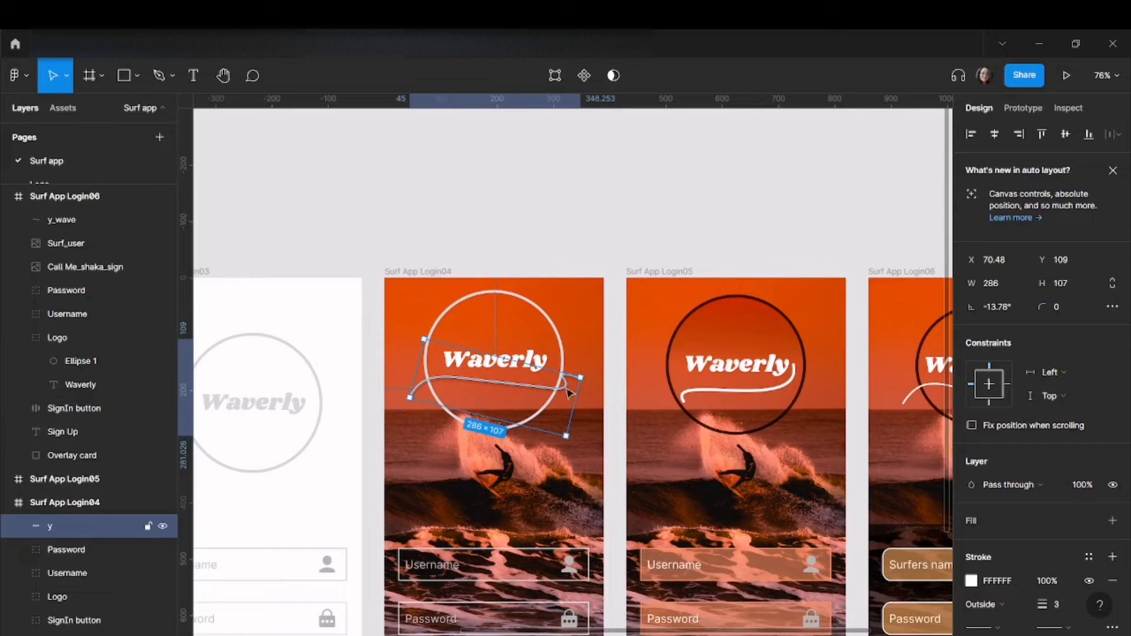
{"action": "left_click_drag", "start_coordinate": [494, 393], "coordinate": [494, 405]}
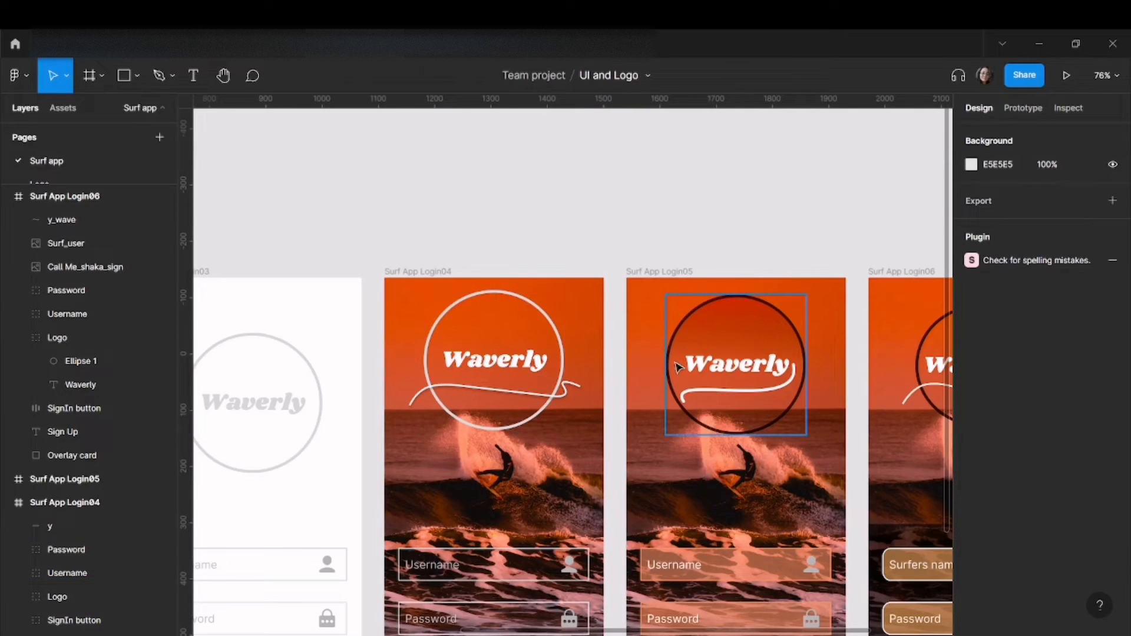
{"action": "left_click", "coordinate": [493, 359]}
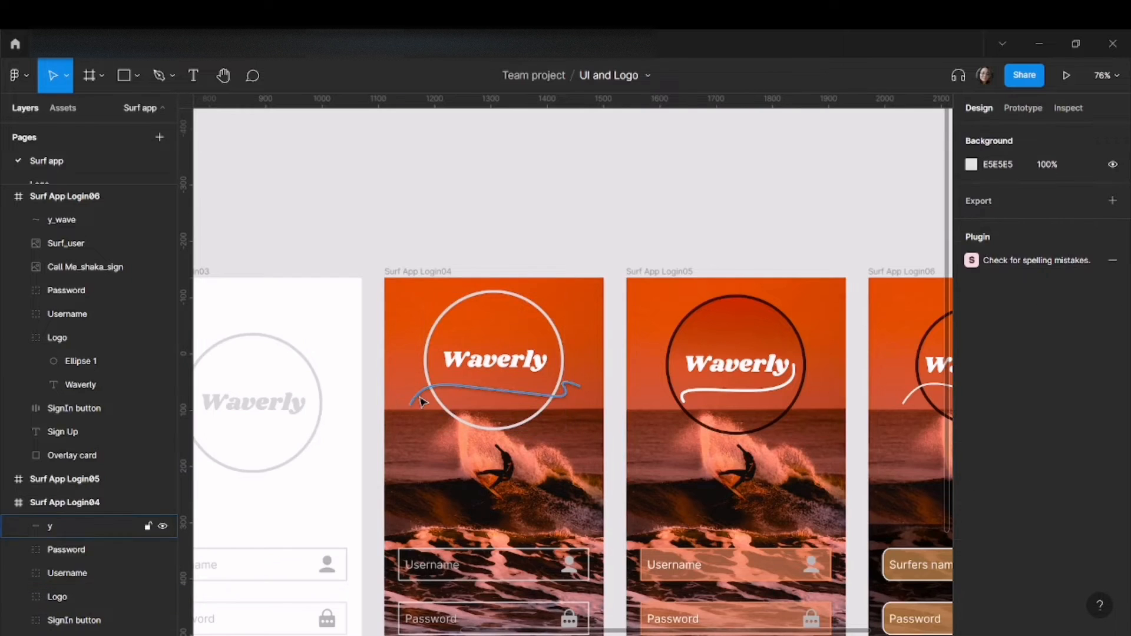
{"action": "scroll", "scroll_direction": "down", "scroll_amount": 3}
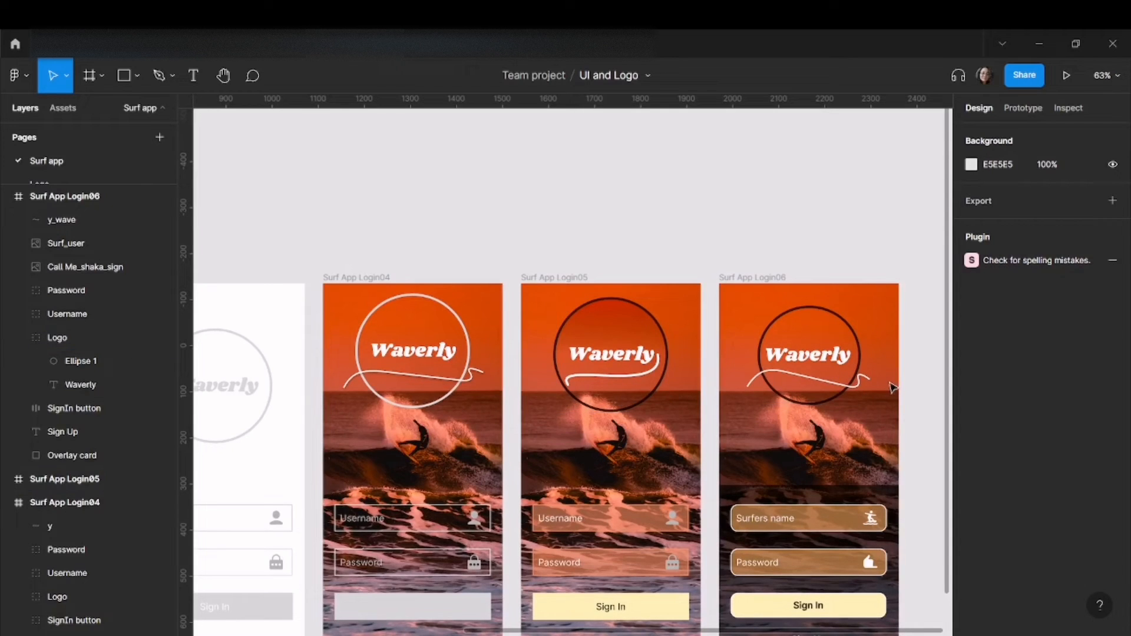
{"action": "left_click", "coordinate": [611, 374]}
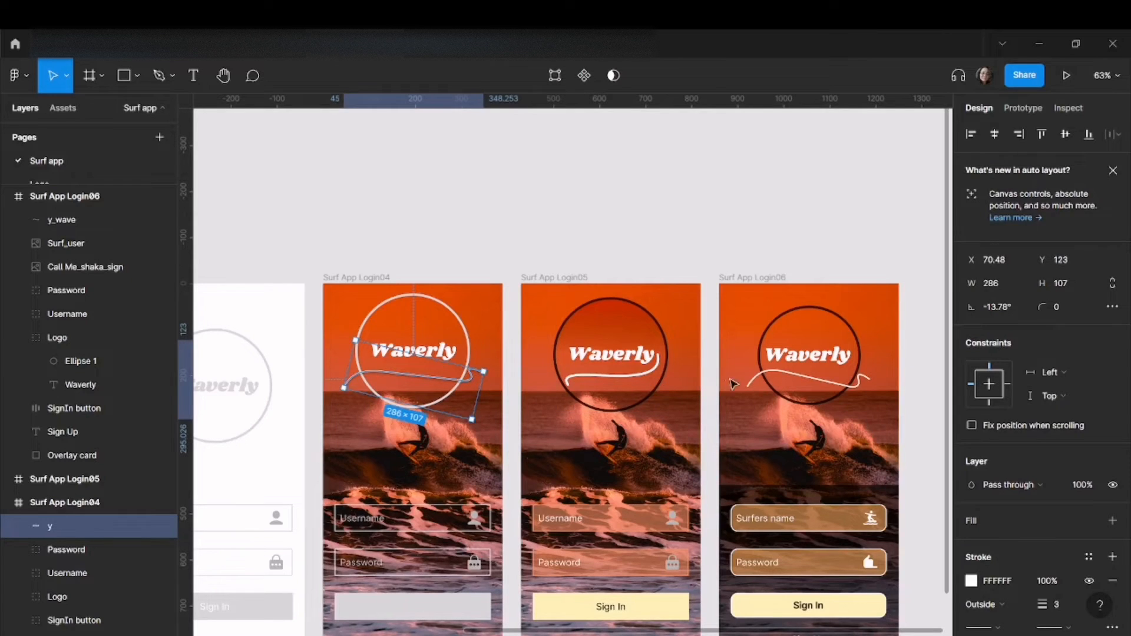
{"action": "left_click", "coordinate": [610, 354]}
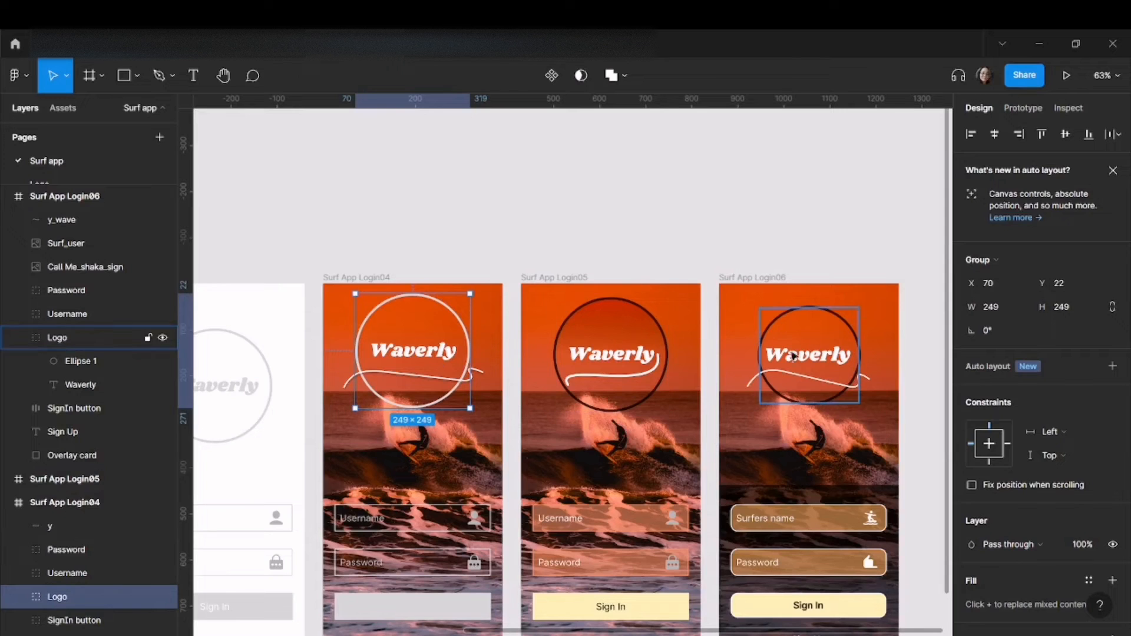
- Paste a fresh Waverly copy above the frames, cut it to 'y', and convert it to a vector
{"action": "right_click", "coordinate": [808, 354]}
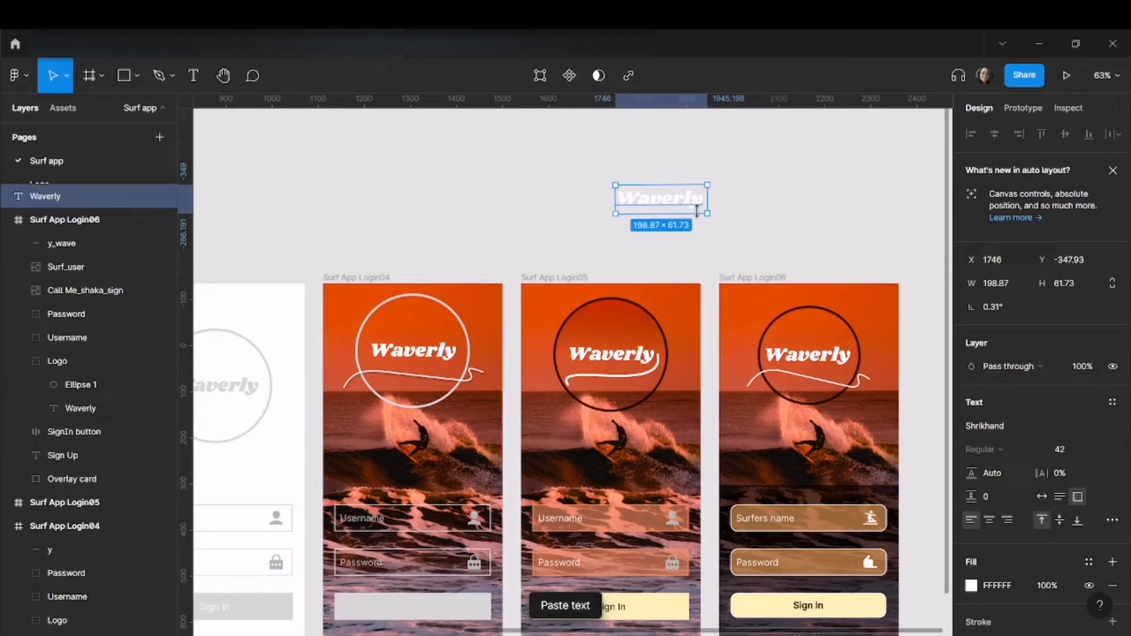
{"action": "double_click", "coordinate": [660, 198]}
{"action": "type", "text": "y"}
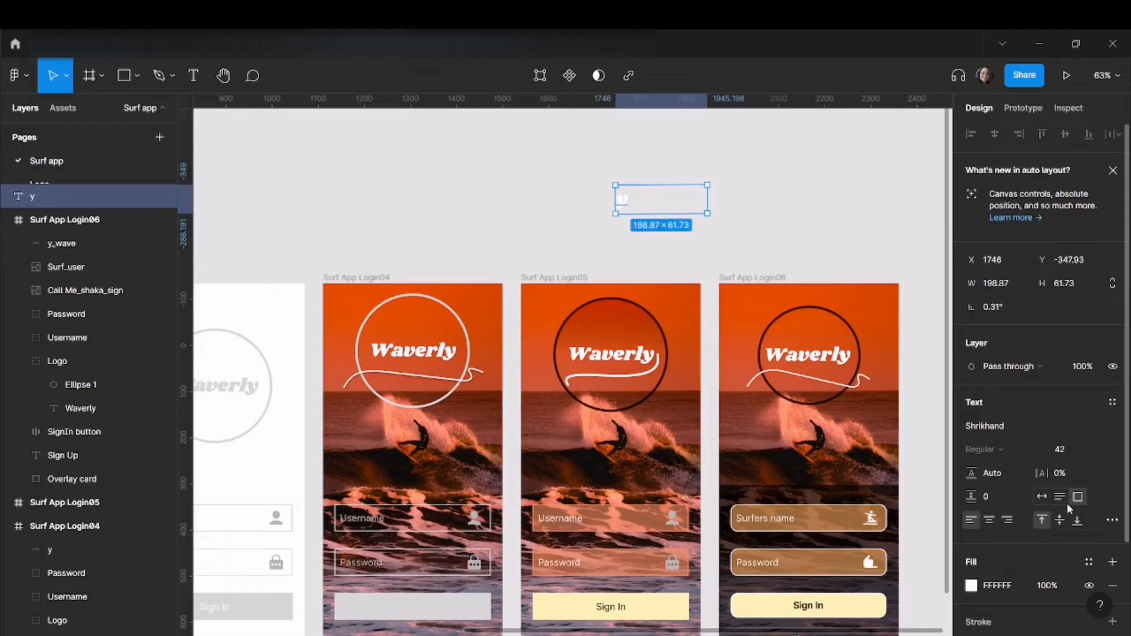
{"action": "right_click", "coordinate": [660, 202]}
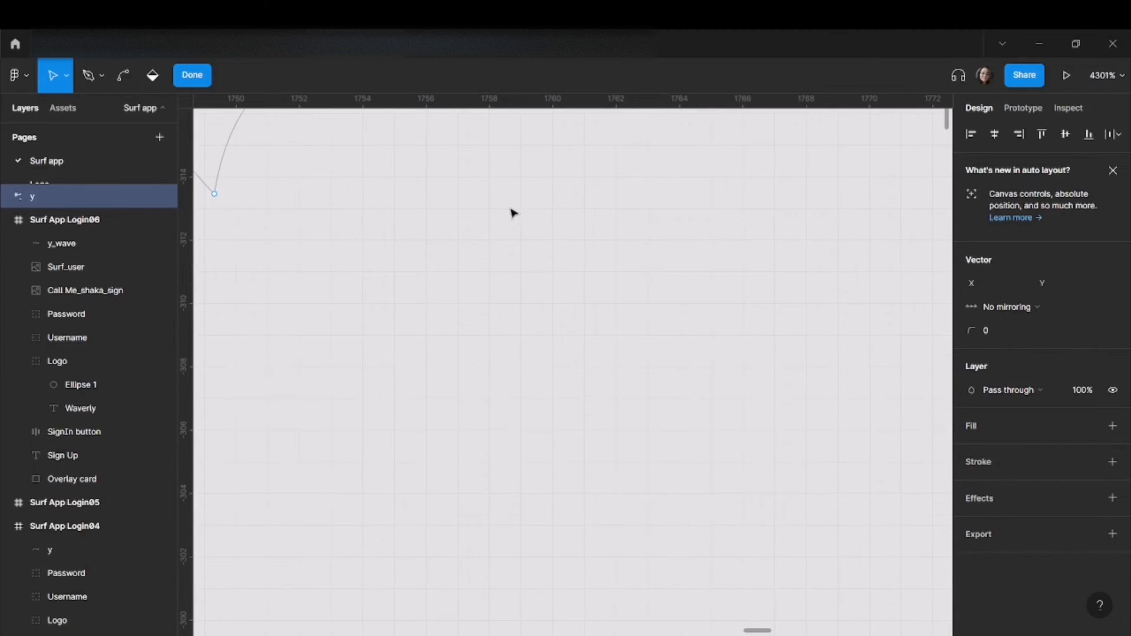
- Trim the y to its tail, add a 0.7 orange EC7C0E stroke, and enlarge to about 24×47
{"action": "left_click", "coordinate": [122, 75]}
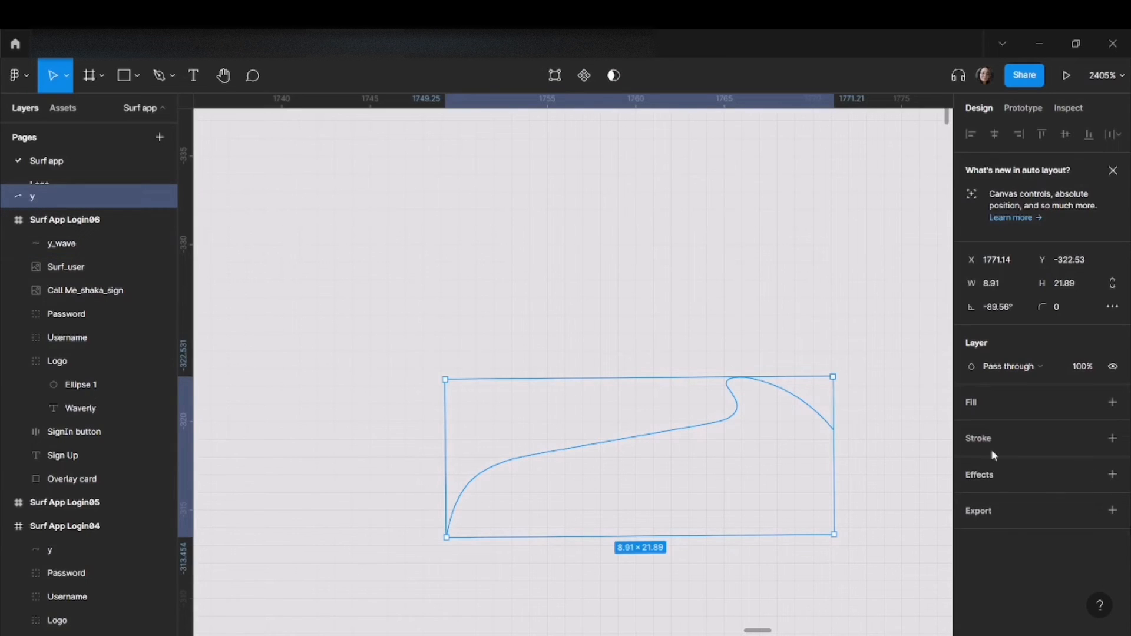
{"action": "left_click", "coordinate": [1112, 437]}
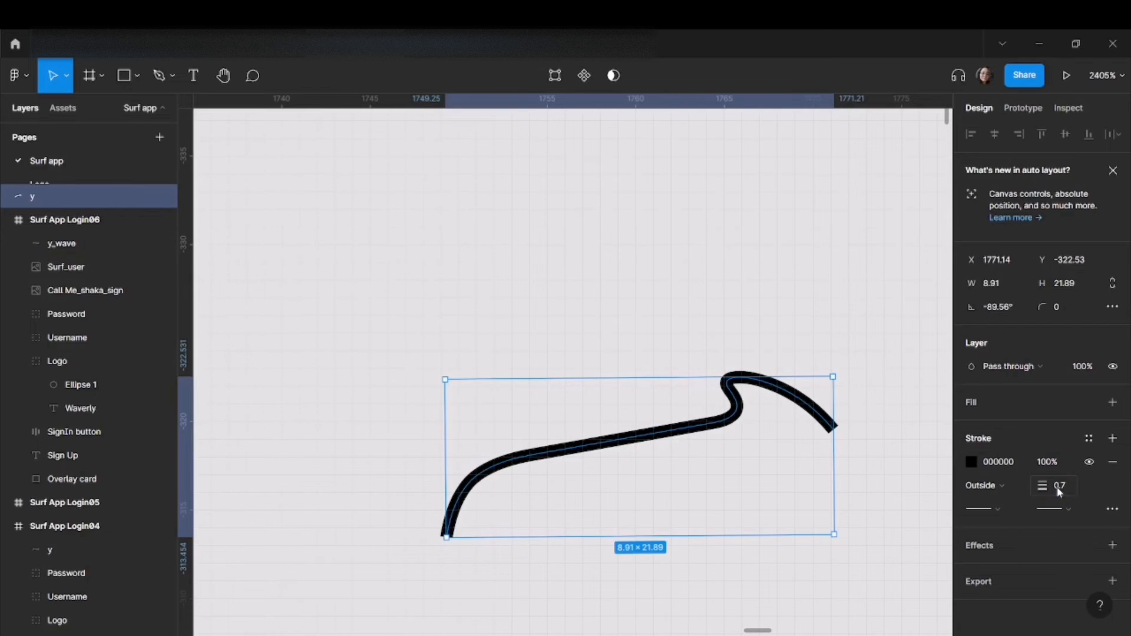
{"action": "left_click", "coordinate": [971, 462]}
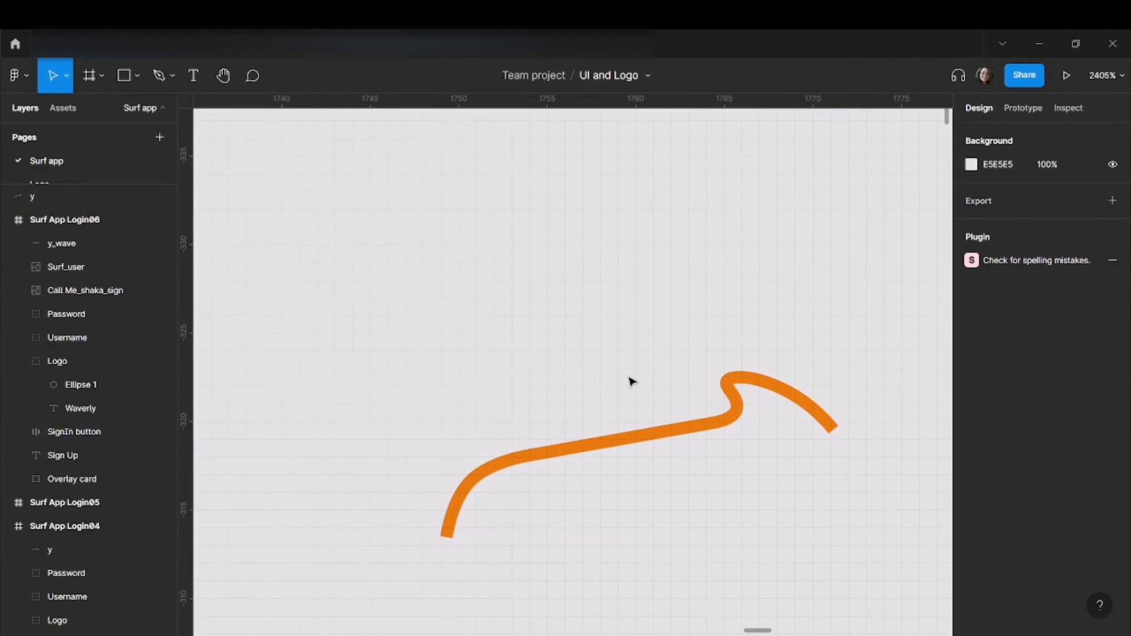
{"action": "left_click", "coordinate": [32, 196]}
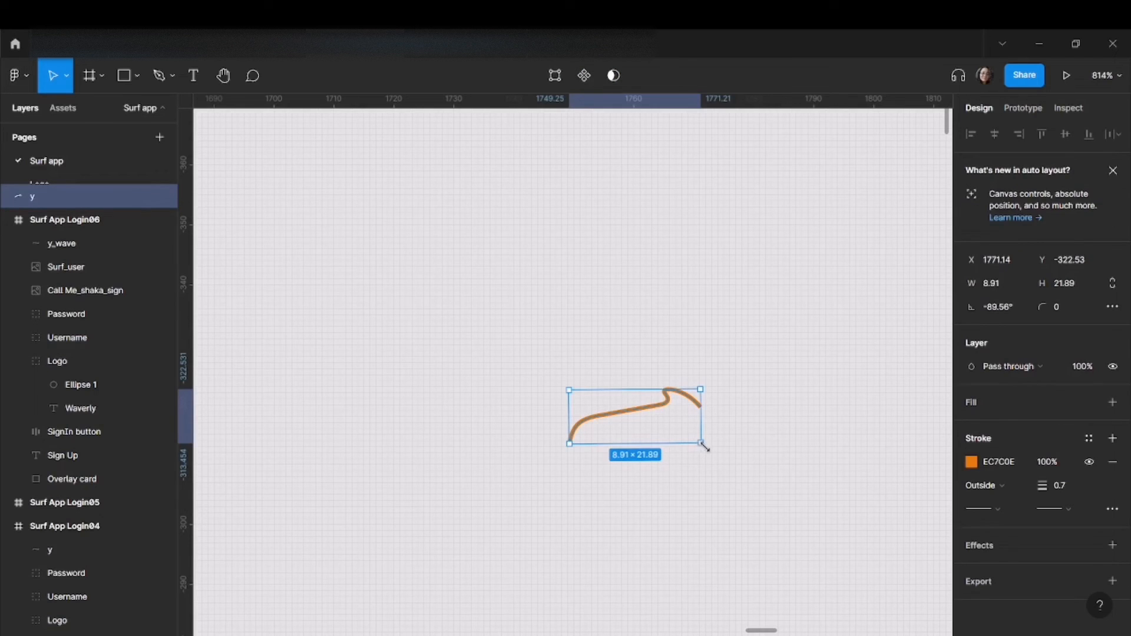
{"action": "left_click_drag", "start_coordinate": [700, 443], "coordinate": [848, 531]}
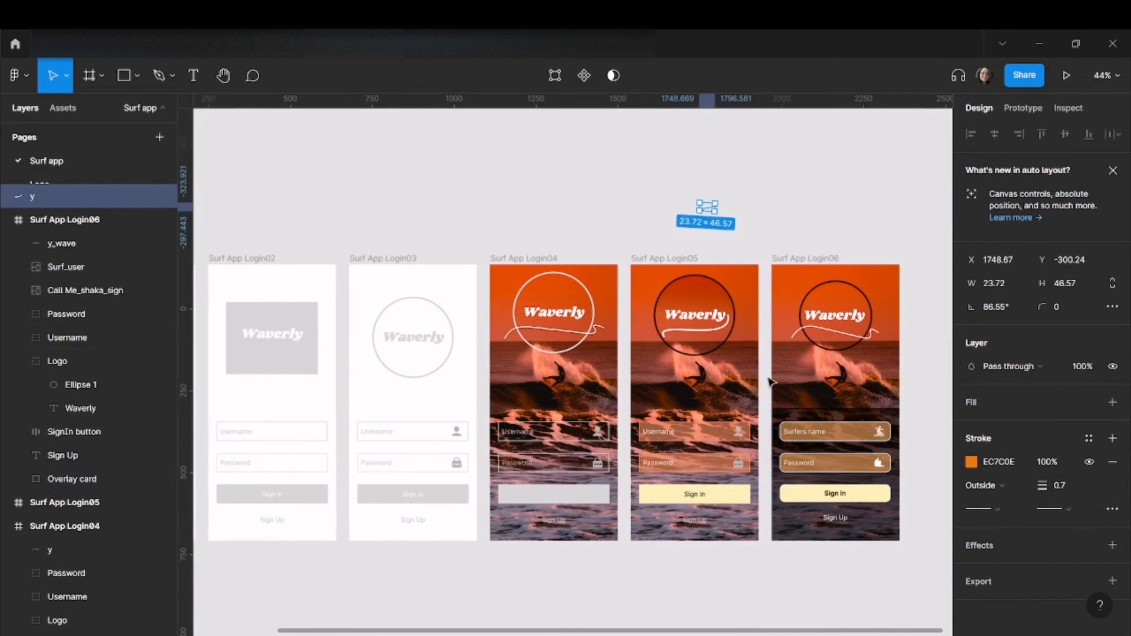
{"action": "mouse_move", "coordinate": [783, 405]}
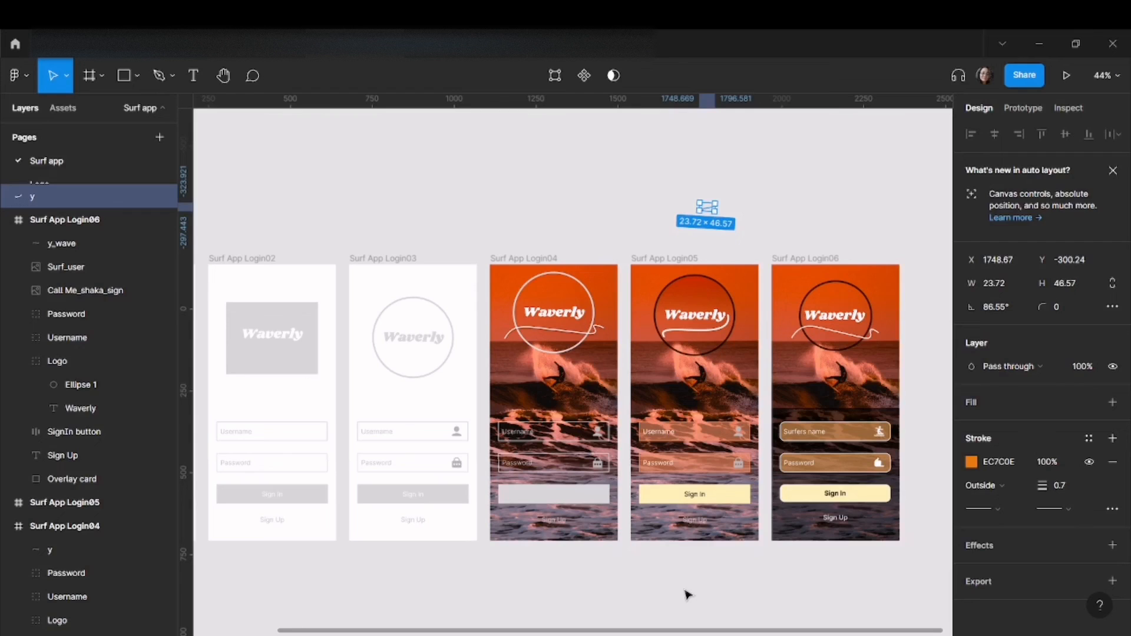
{"action": "mouse_move", "coordinate": [656, 591]}
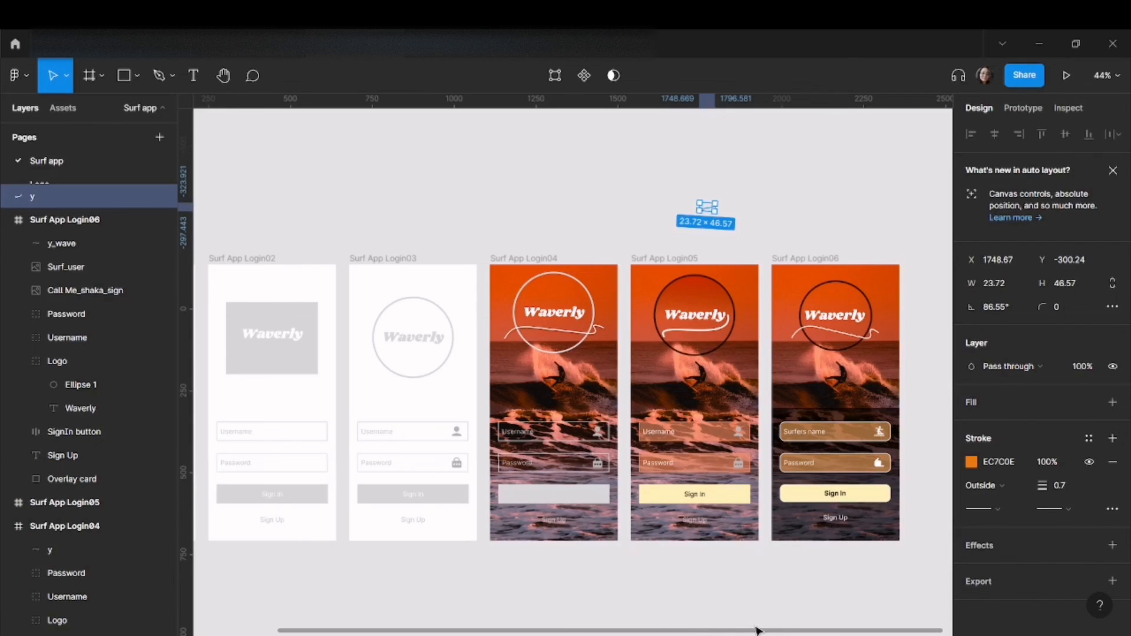
{"action": "mouse_move", "coordinate": [763, 626]}
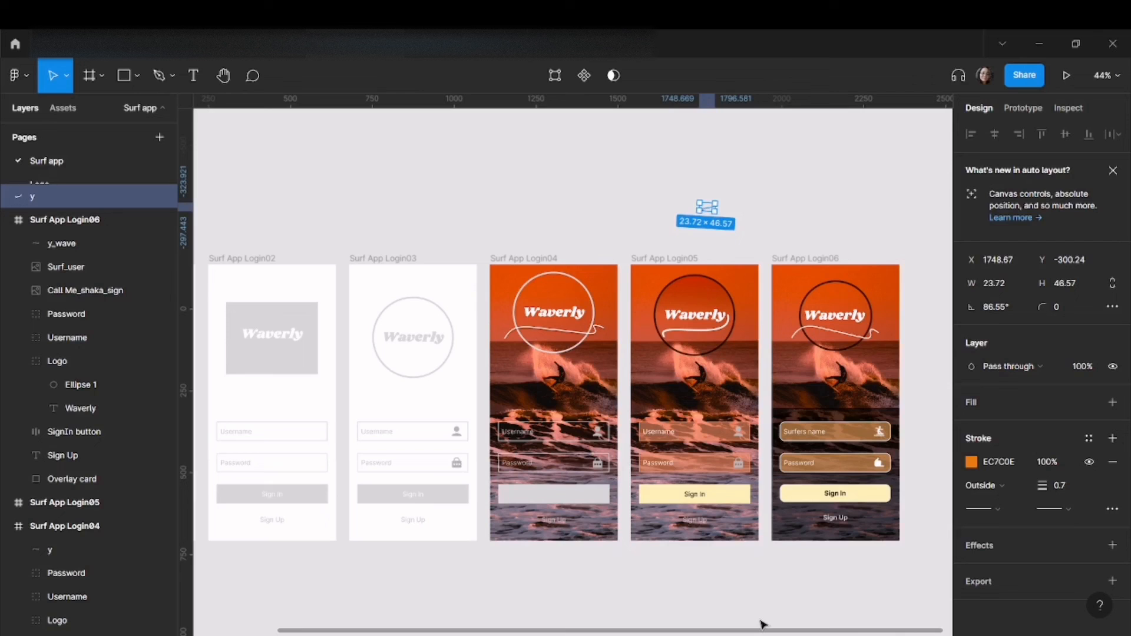